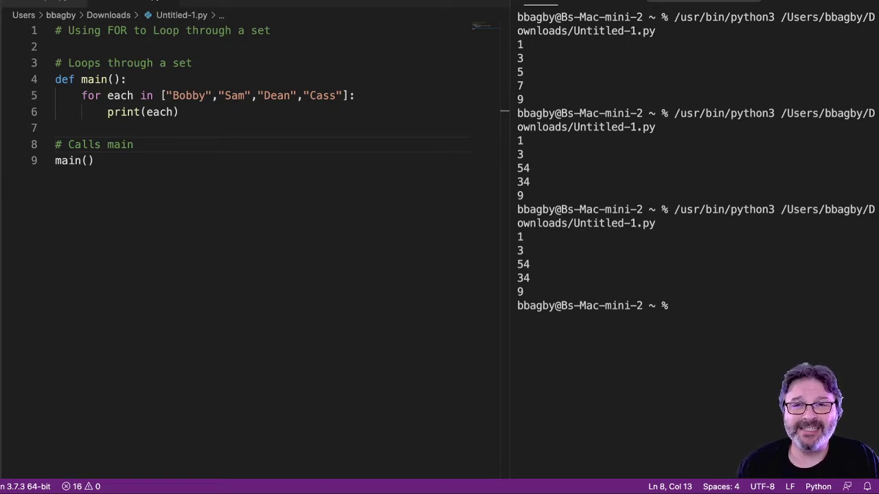
Clear the earlier number outputs from the terminal, leaving only the prompt
left_click_drag(167, 96, 234, 95)
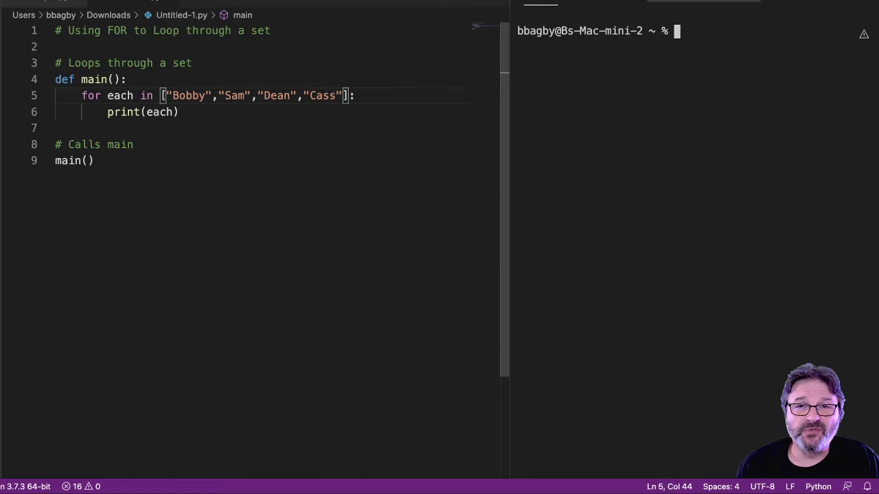
double_click(90, 96)
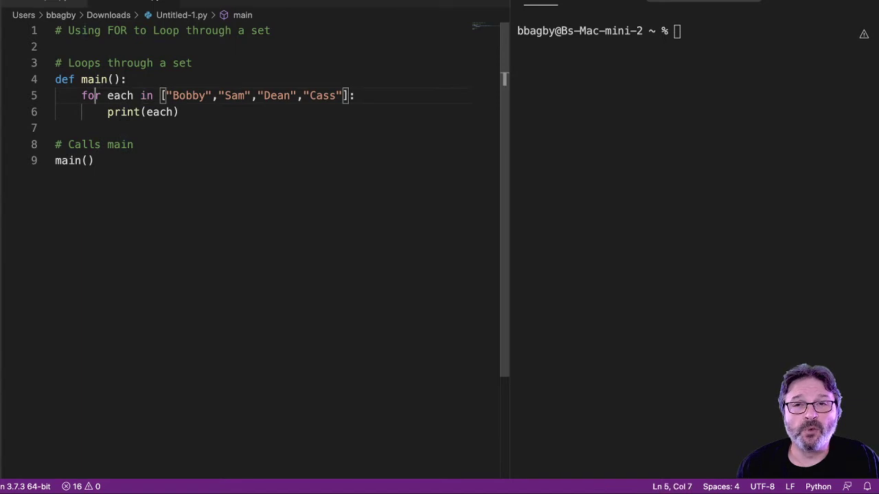
double_click(190, 96)
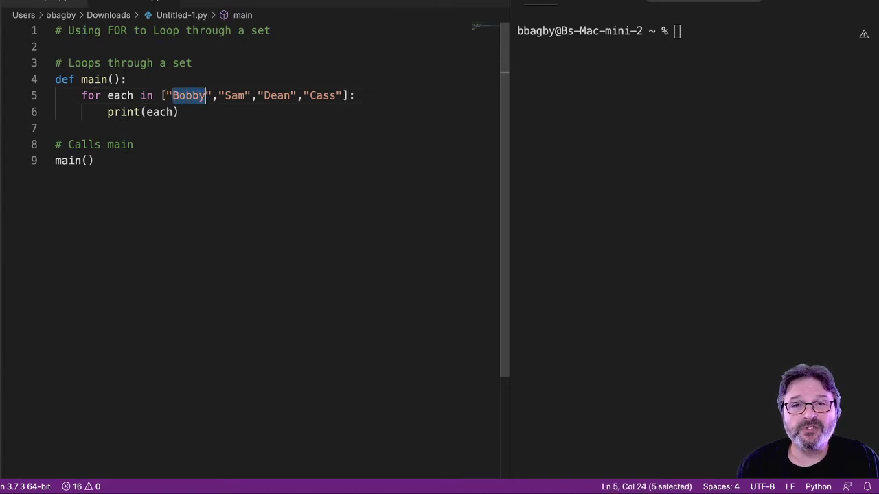
double_click(119, 96)
type("1,")
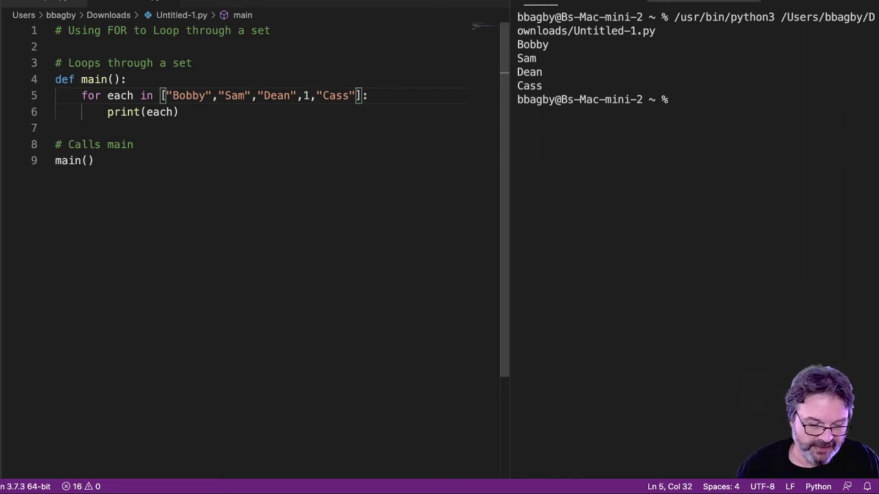
Insert 3323, after "Sam" in the list, rerun, and highlight the whole mixed list
type("3323,")
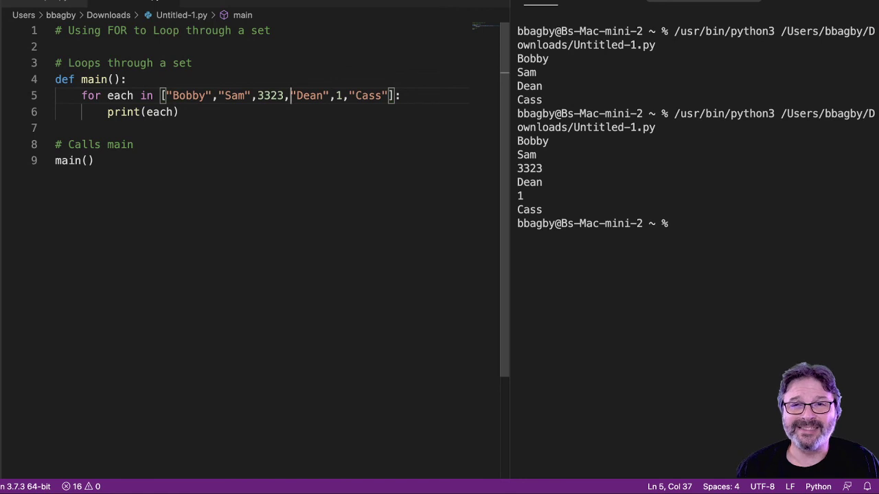
left_click_drag(160, 95, 393, 96)
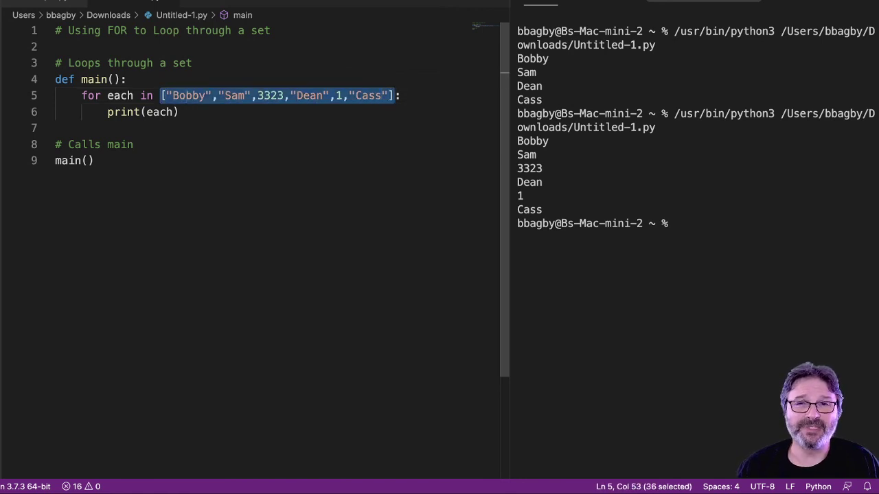